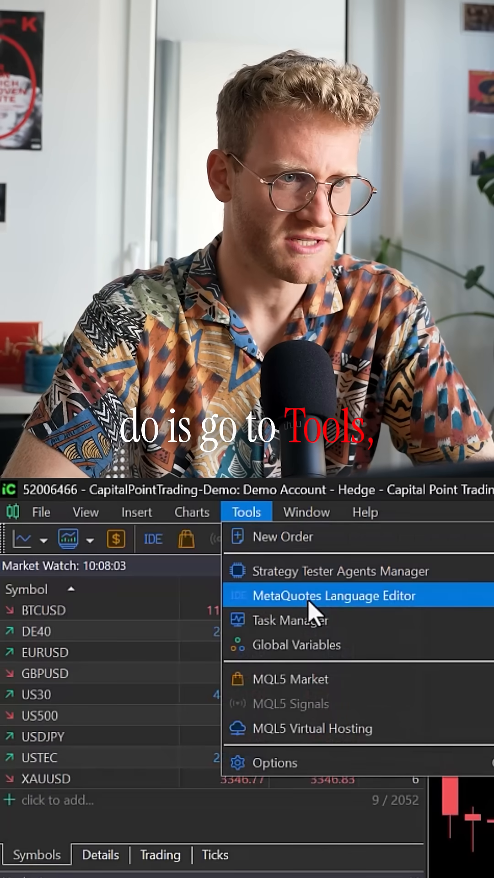
Launch the MetaQuotes Language Editor from MetaTrader 5's Tools menu
click(334, 595)
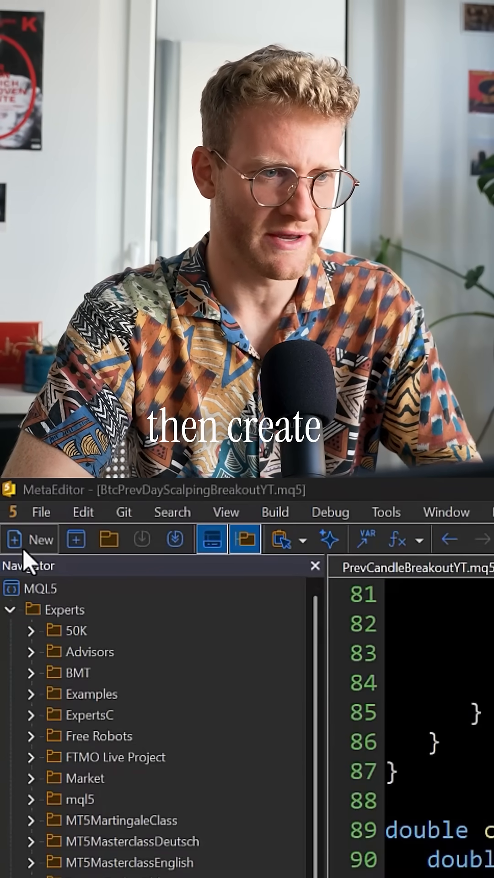
Create a new Expert Advisor named CandleTimer with the OnTimer handler included via the MQL Wizard
click(29, 540)
text(Experts\CandleTimer)
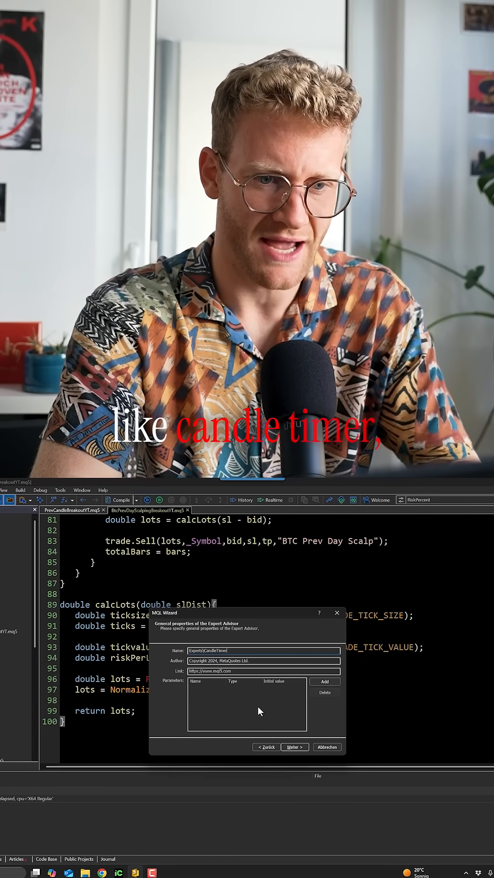
click(294, 747)
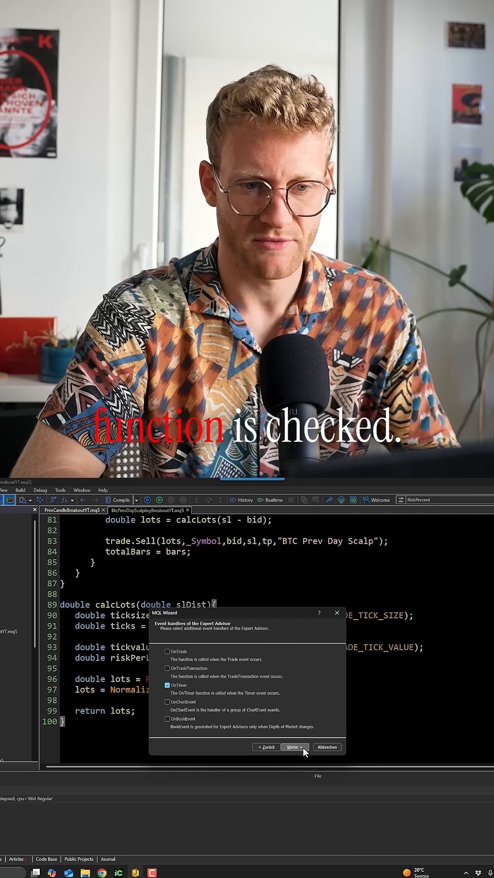
click(293, 747)
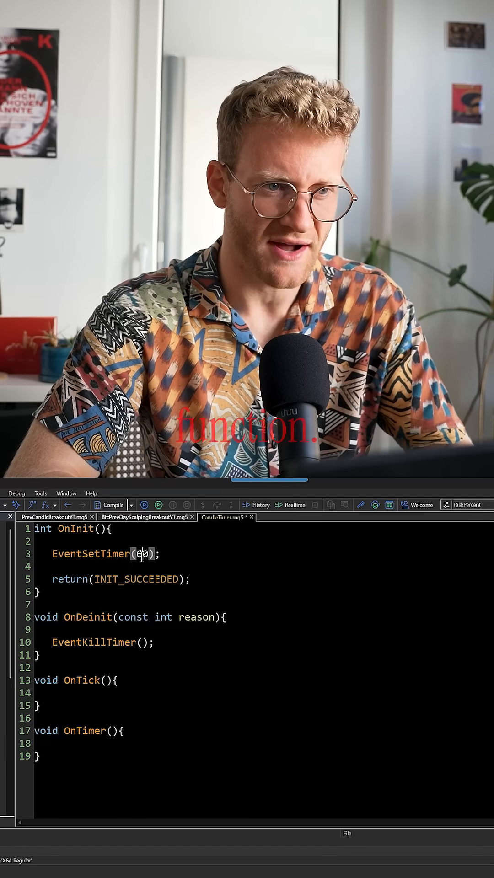
Change the EventSetTimer argument in OnInit to 1 second
text(1)
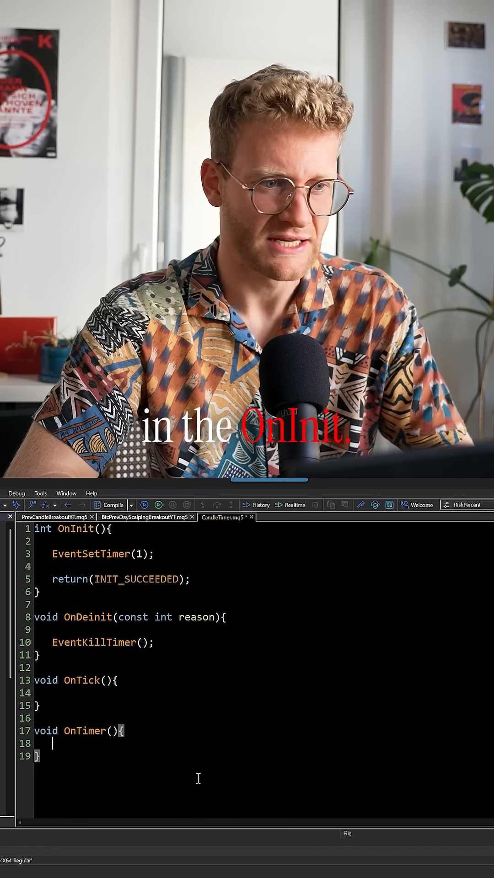
mouse_move(156, 777)
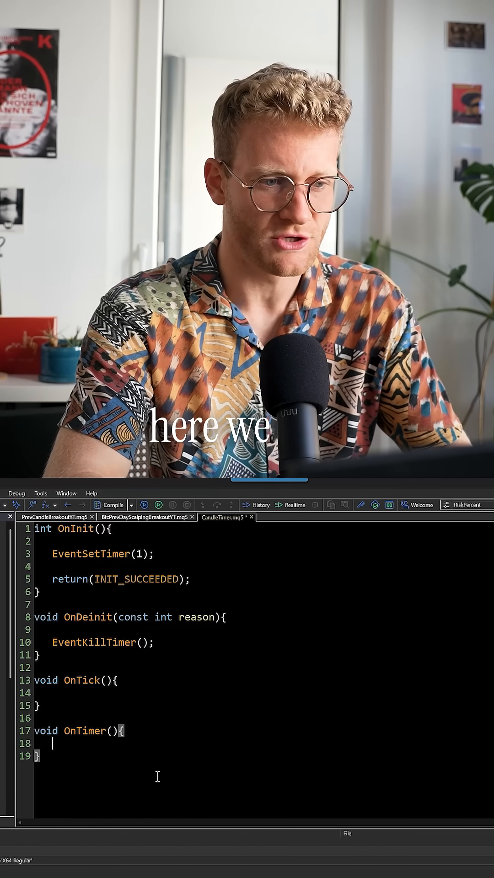
Declare secNextBar as iTime plus PeriodSeconds and secCurrent as TimeCurrent() inside OnTimer
text(long)
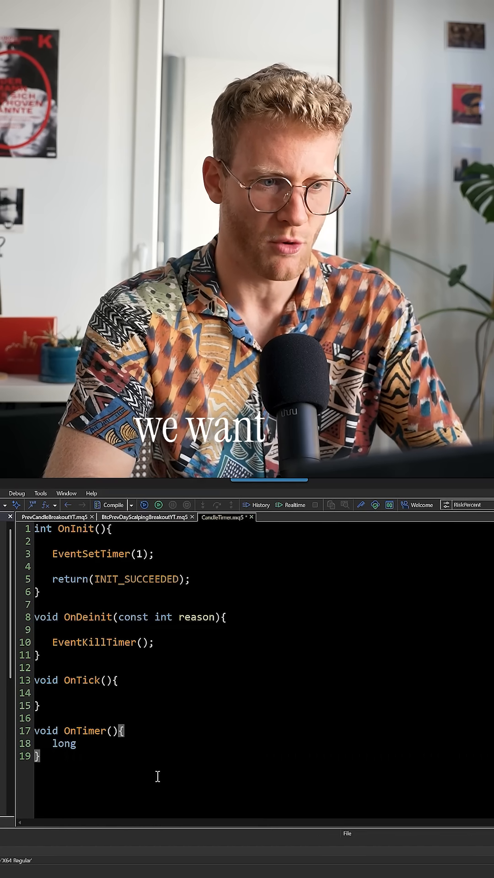
text(timeNext)
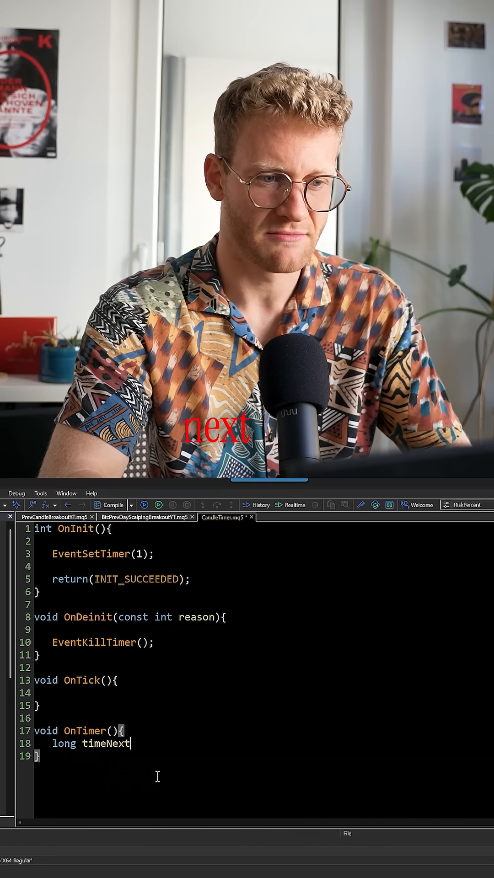
text(Bar = I)
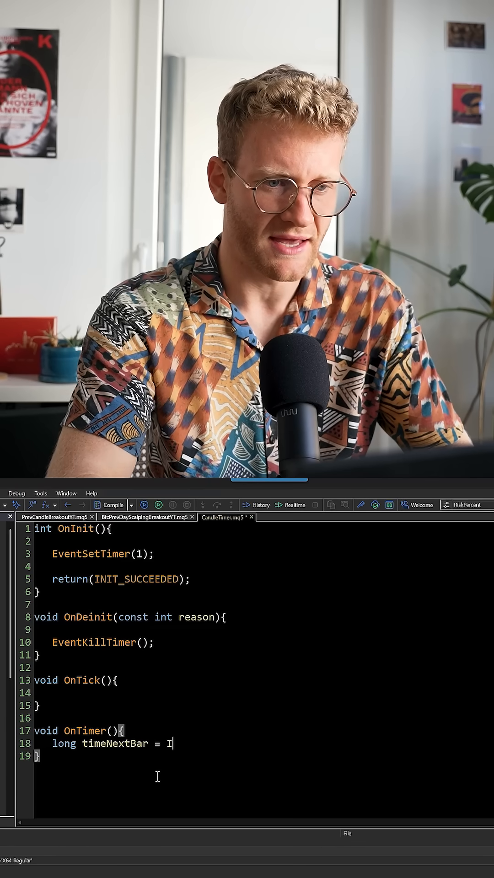
text(secNext)
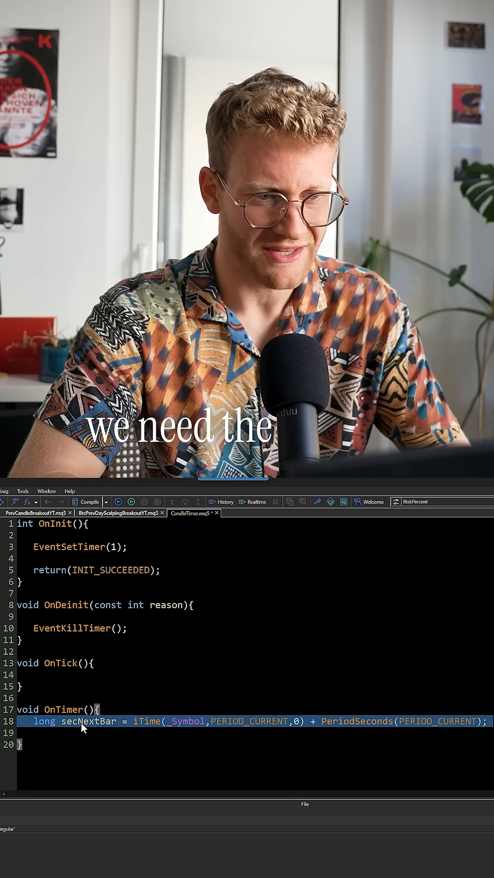
double_click(90, 722)
text(long secCurrent = TimeCurrent();)
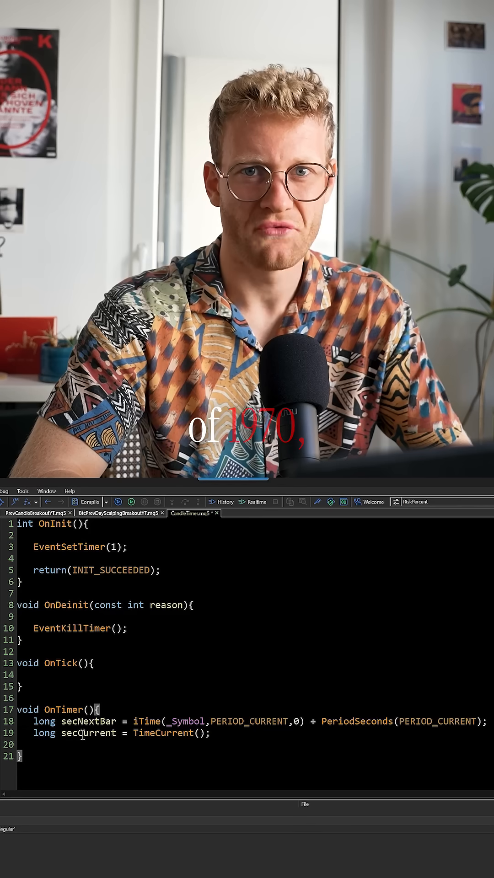
double_click(162, 733)
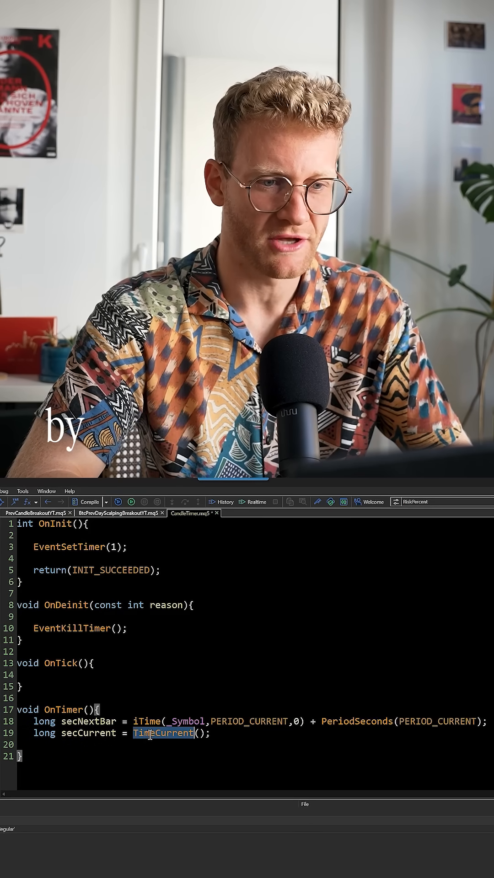
Add Comment("\nNext bar in", secNextBar - secCurrent) to show seconds until the next bar
text(Comment)
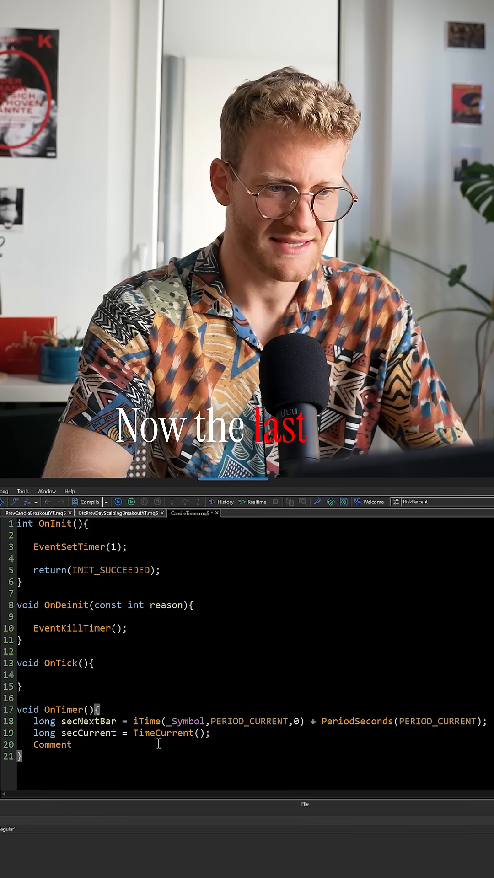
text(("\n)
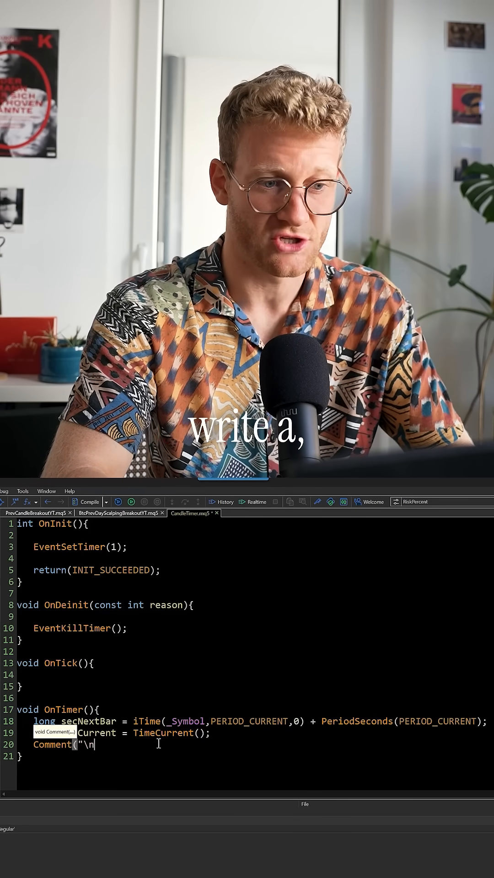
text(N)
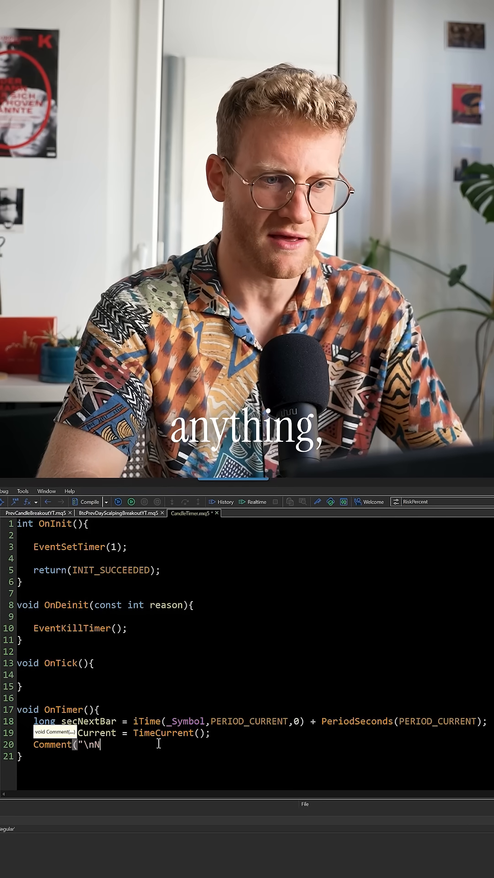
text(Next bar in)
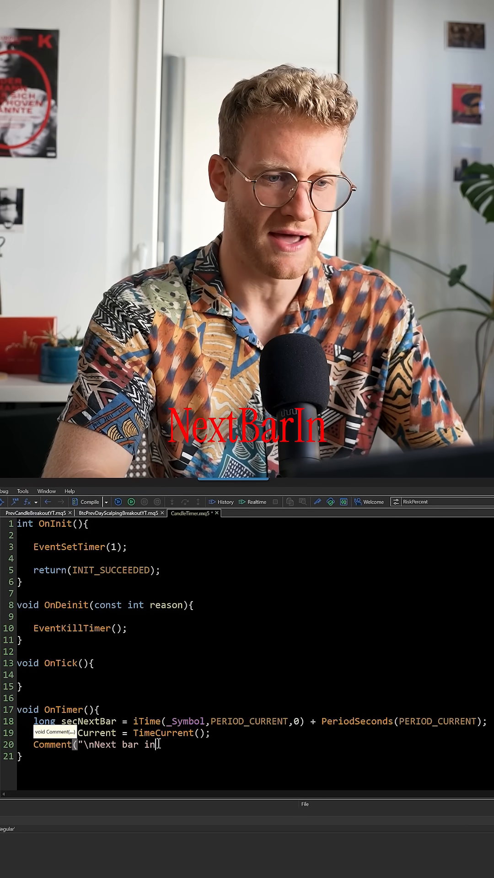
text(",se)
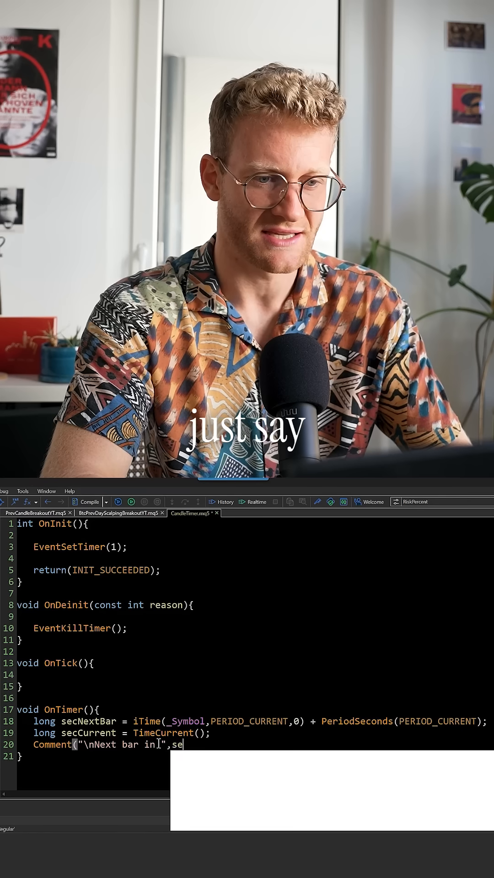
text(cNextBar -)
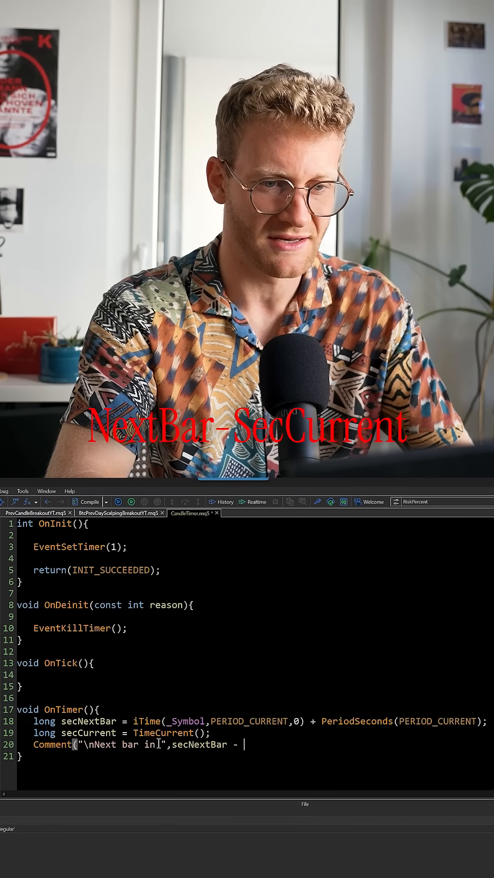
text(secCurrent)
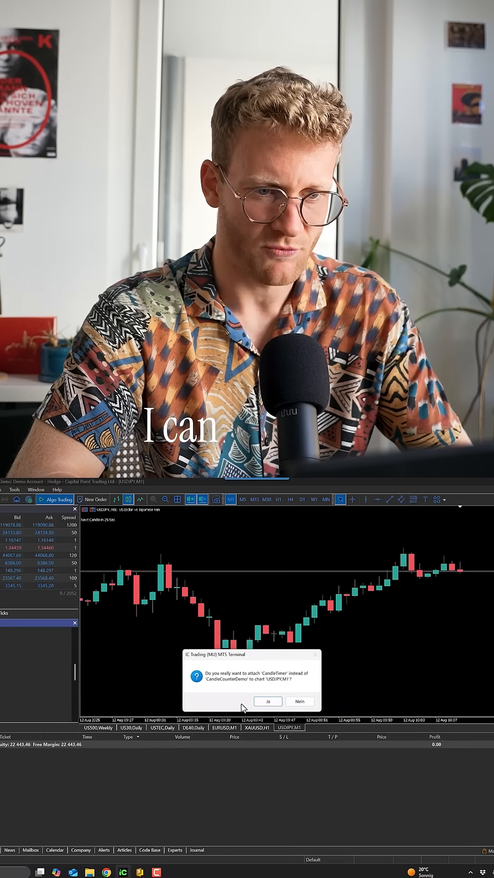
Replace CandleCounterDemo with CandleTimer on USDJPY M1 and confirm its settings with Algo Trading allowed
click(268, 702)
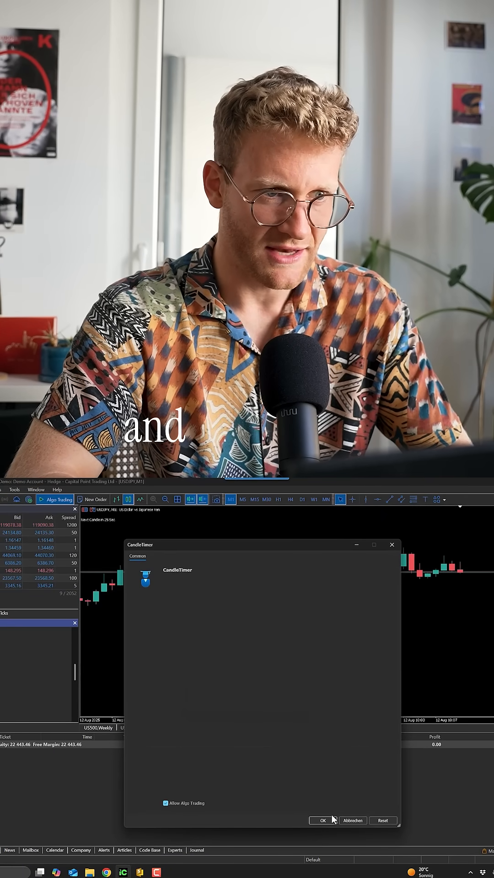
click(321, 820)
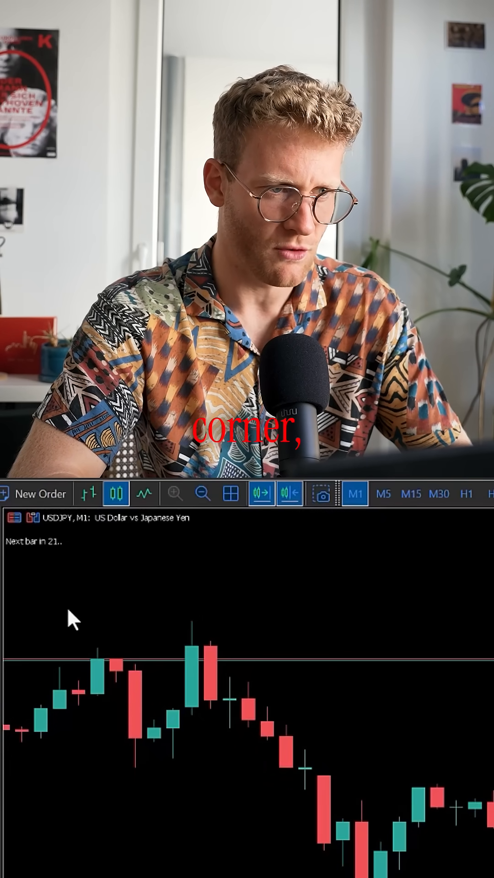